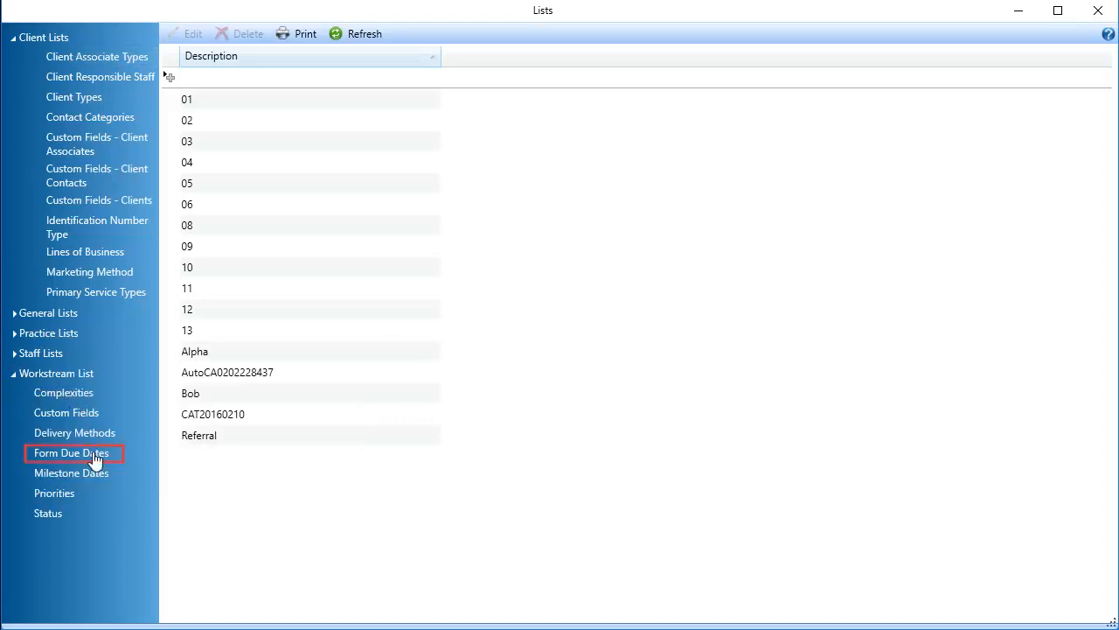
- Show the Form Due Dates list in the Lists window
left_click(70, 451)
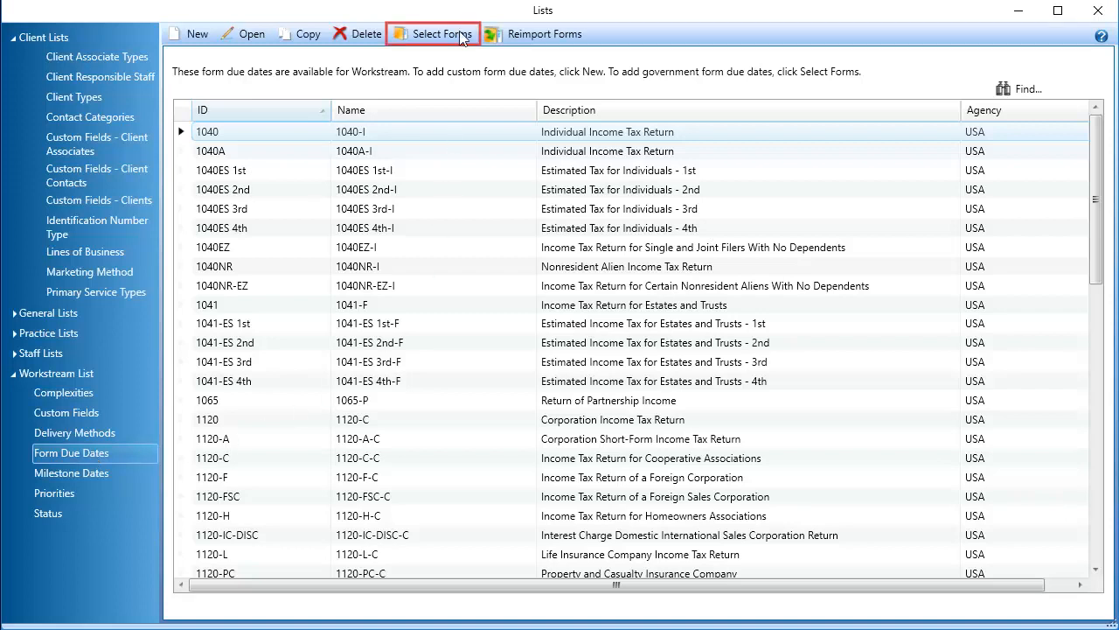
- Search the Select Form dialog for 'estimated tax' and browse Partnership > Minnesota forms
left_click(432, 35)
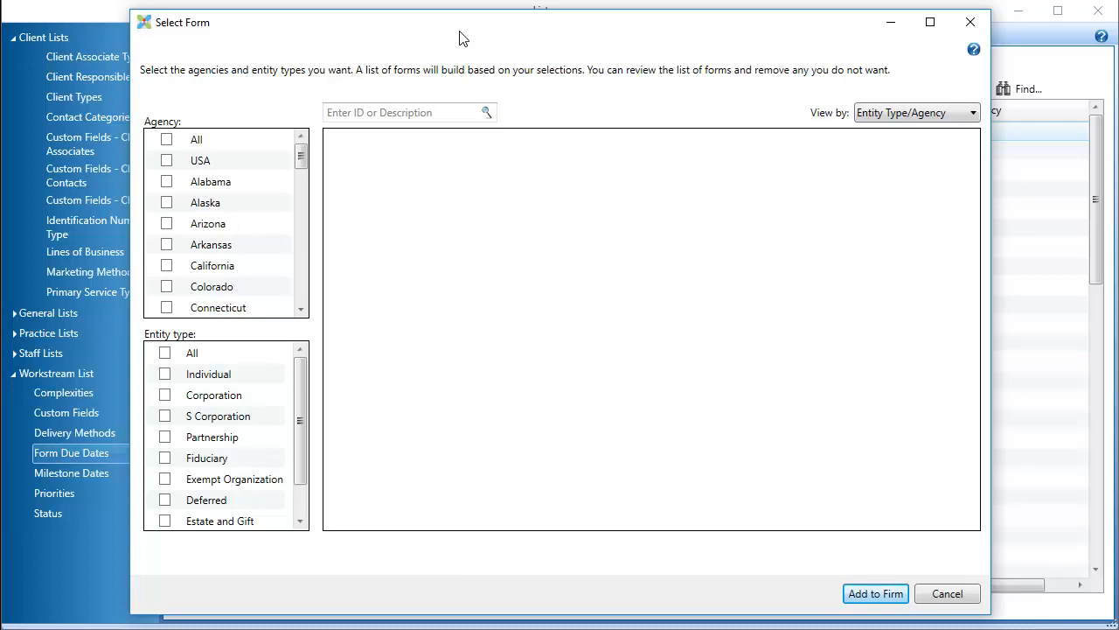
type("estimated tax")
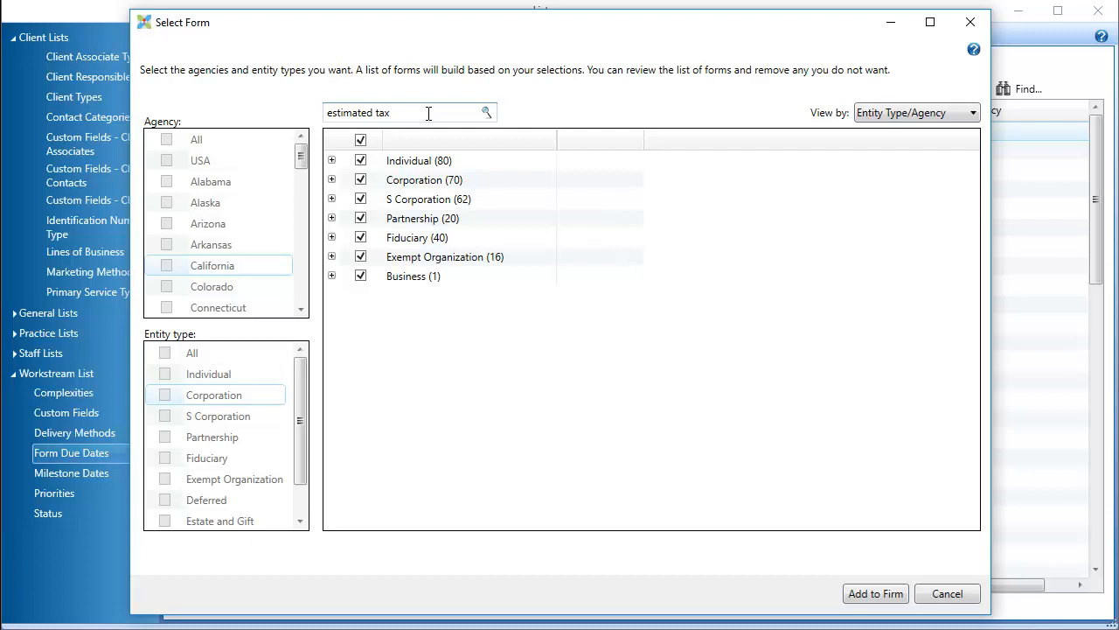
left_click(333, 217)
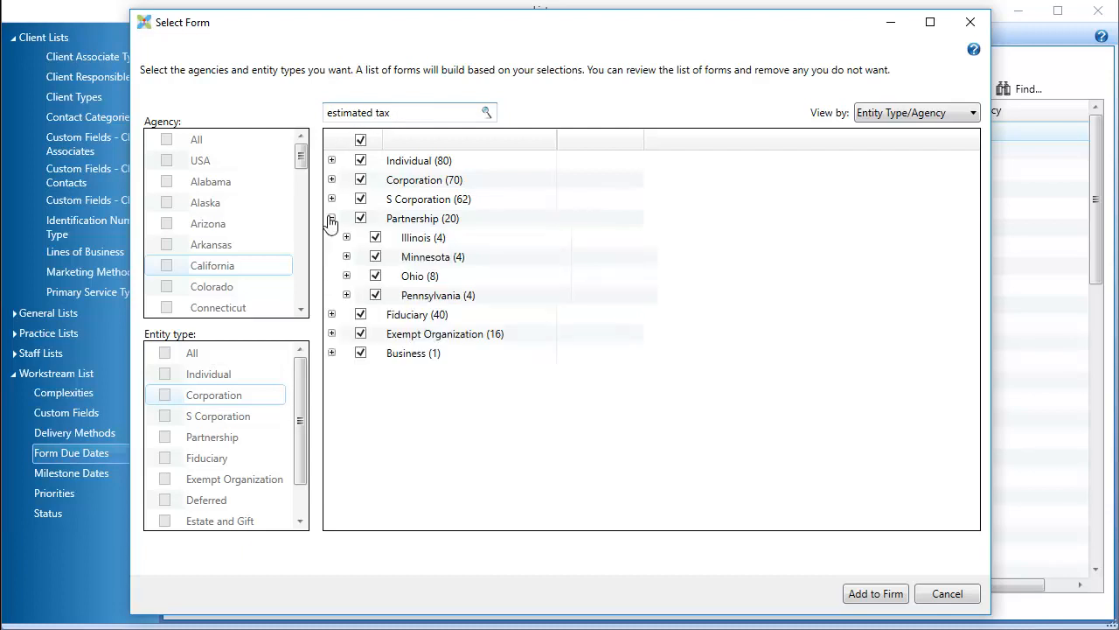
left_click(346, 256)
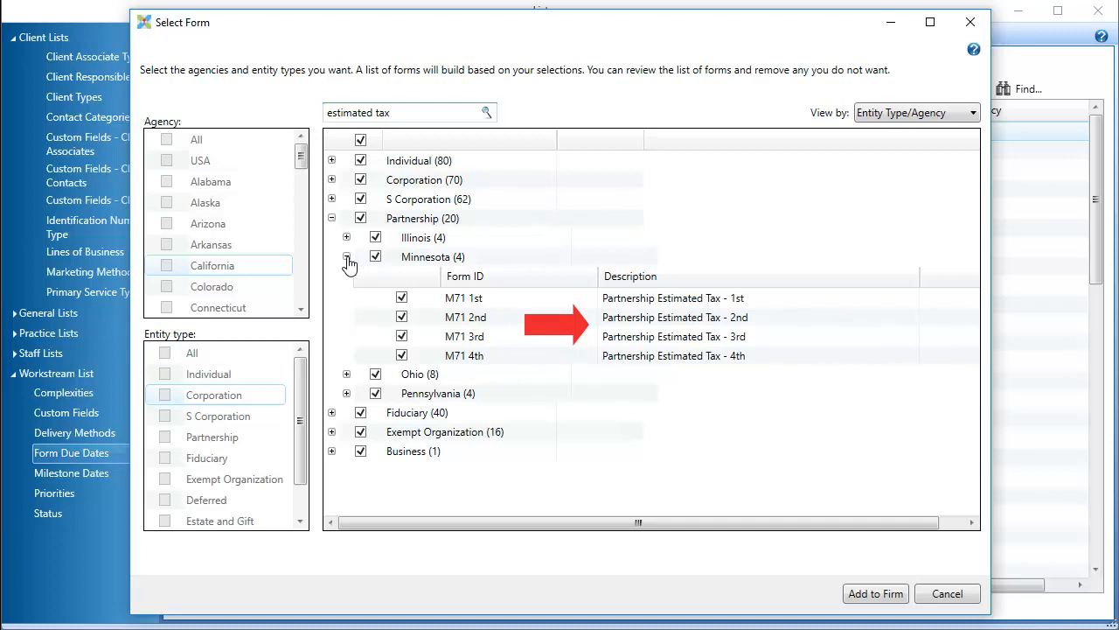
left_click(332, 217)
type("m71")
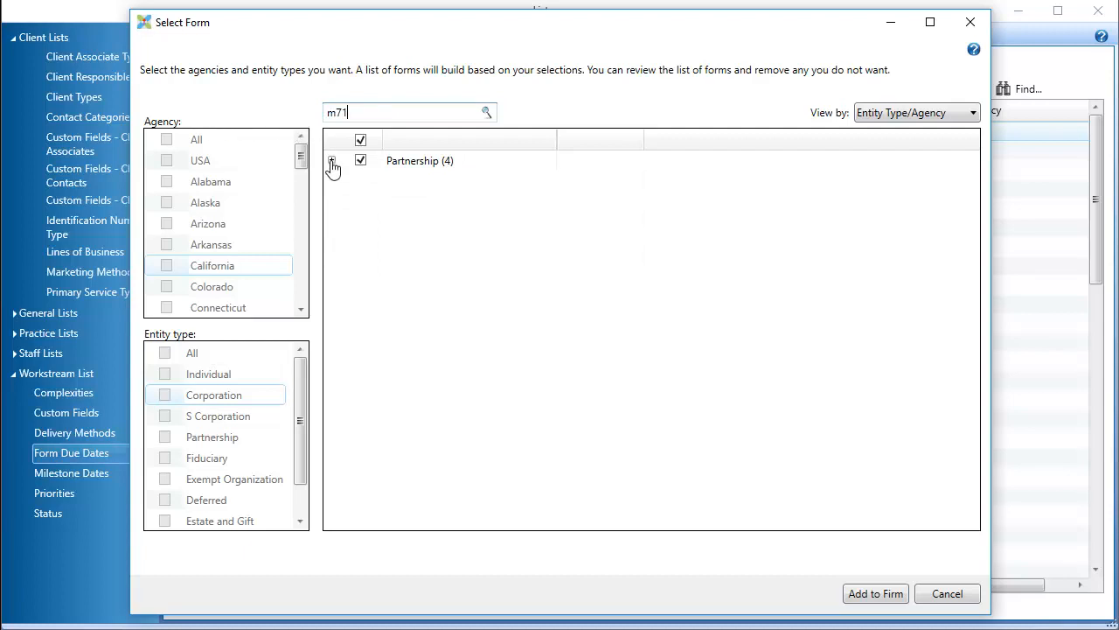
- Expand the Partnership (4) group found for the M71 search
left_click(332, 161)
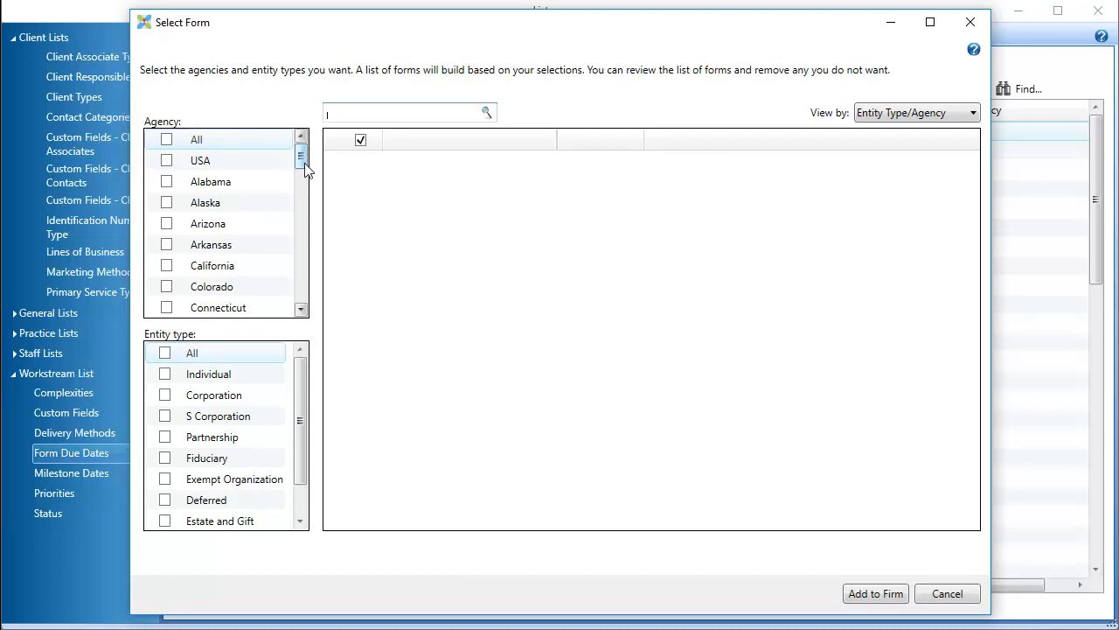
- Filter forms to Agency Minnesota and Entity type Partnership, listing M3 and M71 1st–4th
scroll("down", 3)
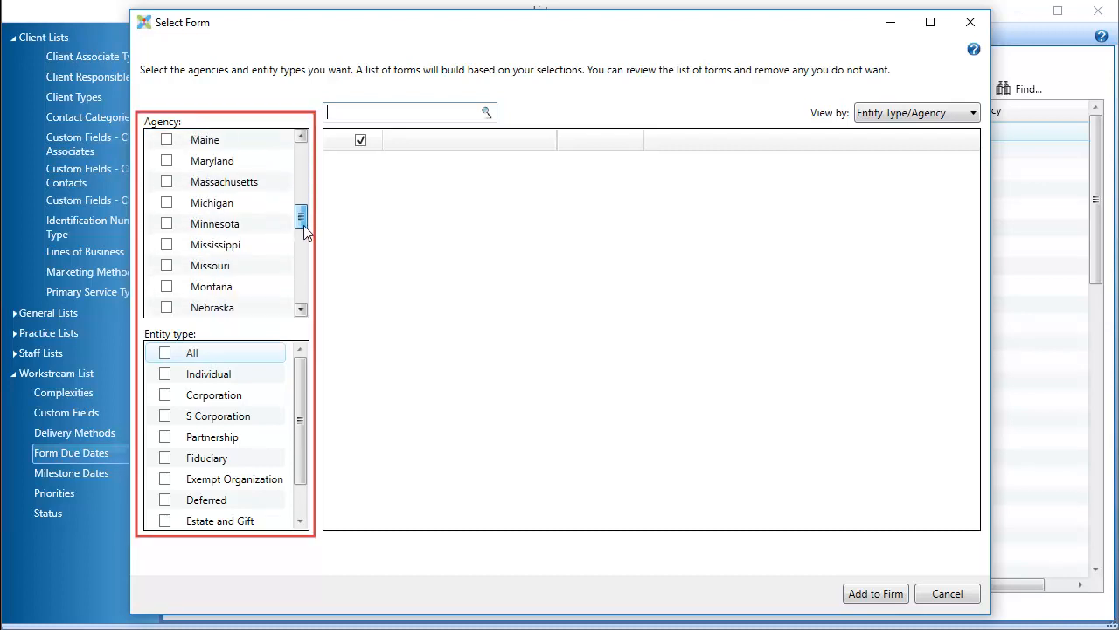
left_click(167, 224)
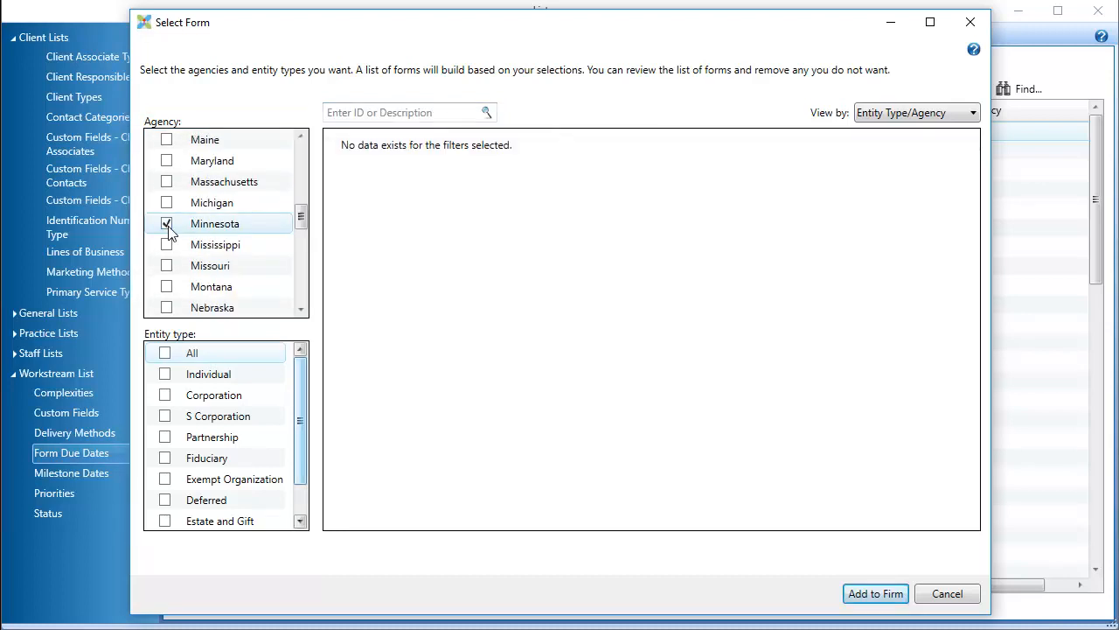
left_click(166, 224)
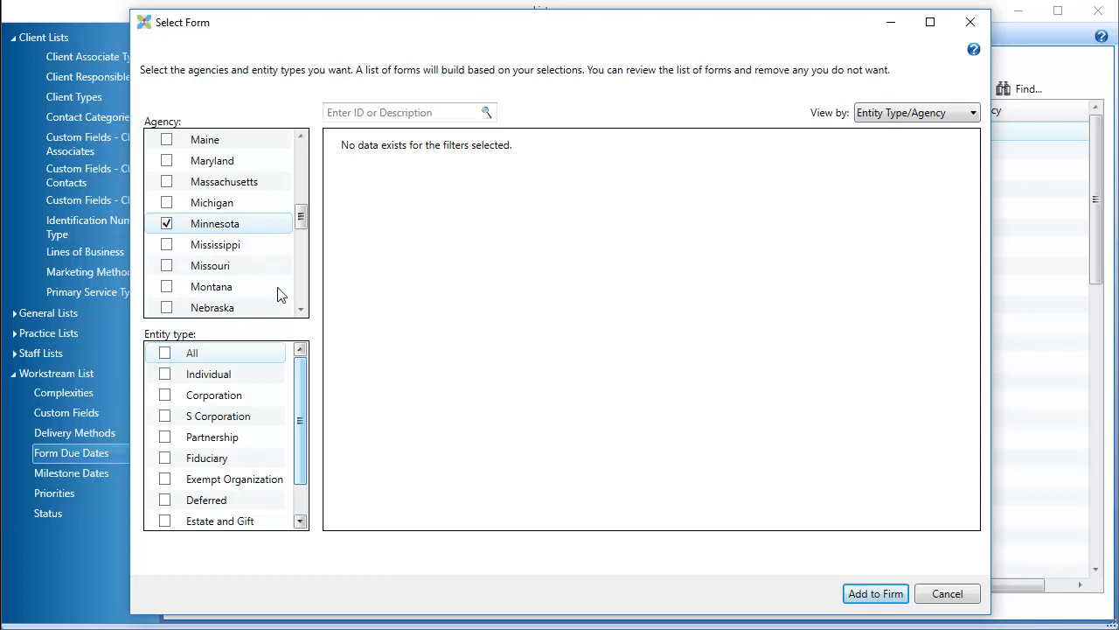
left_click(164, 437)
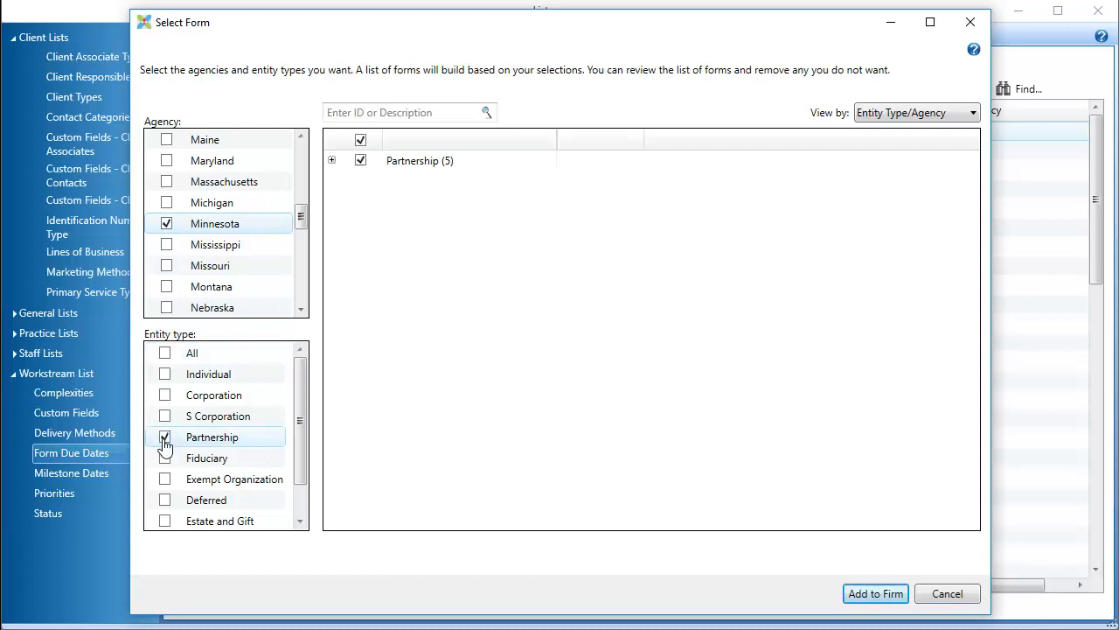
left_click(333, 161)
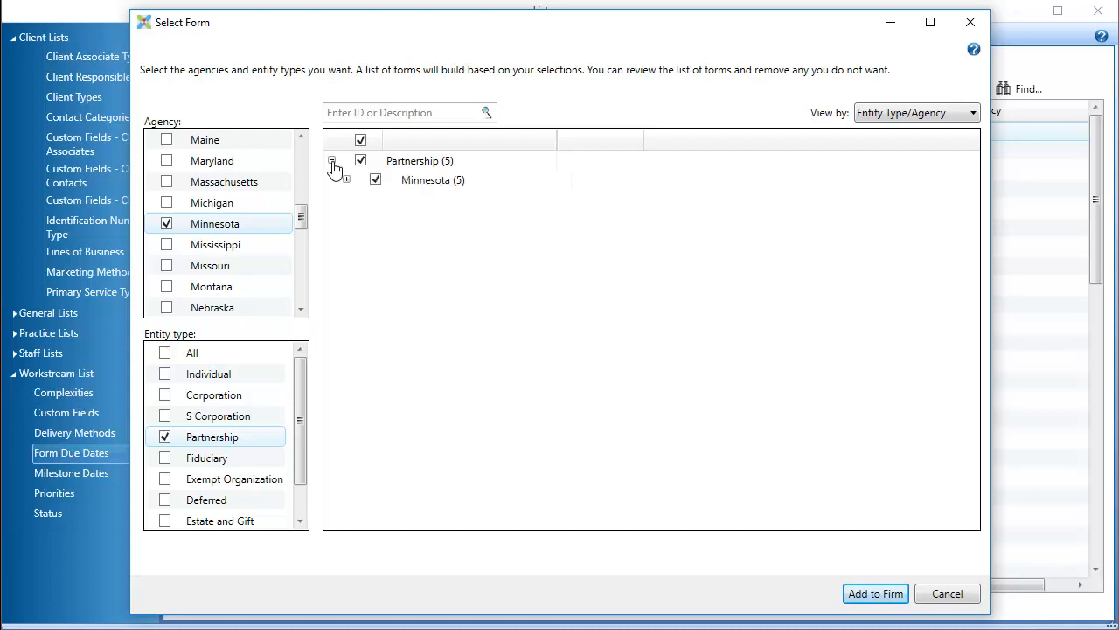
left_click(374, 178)
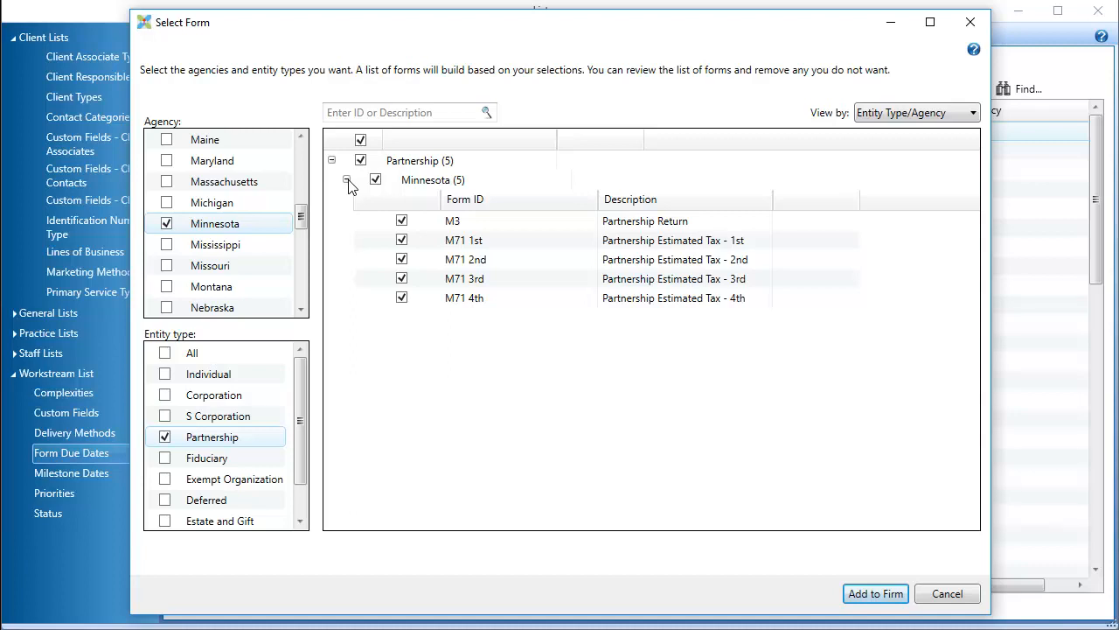
- Uncheck the M3 return and add the M71 1st–4th forms to the firm
left_click(402, 220)
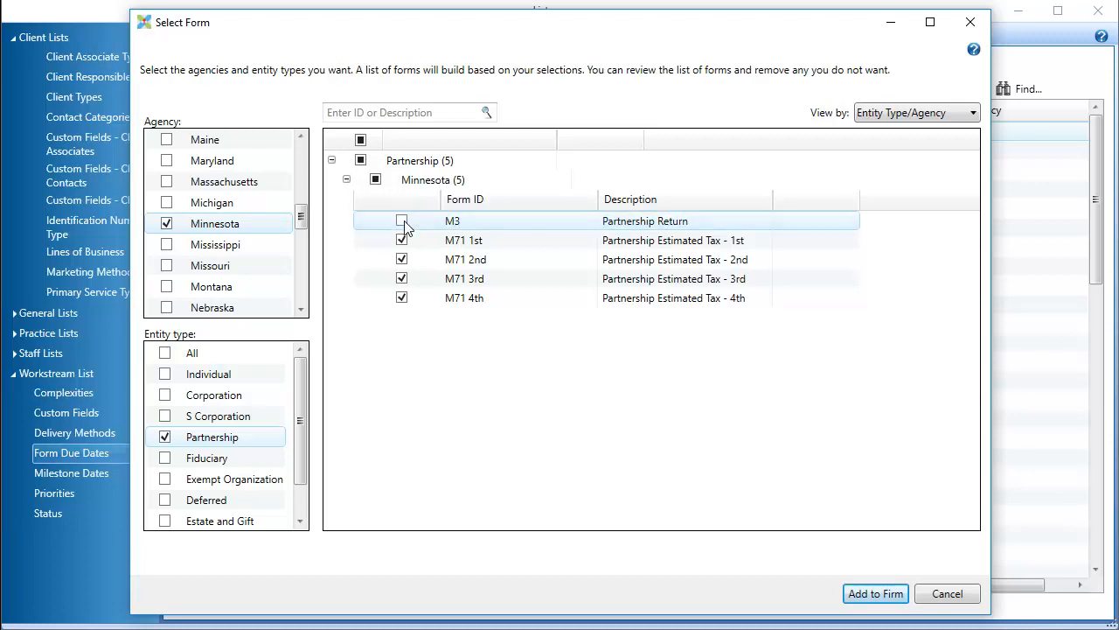
left_click(402, 220)
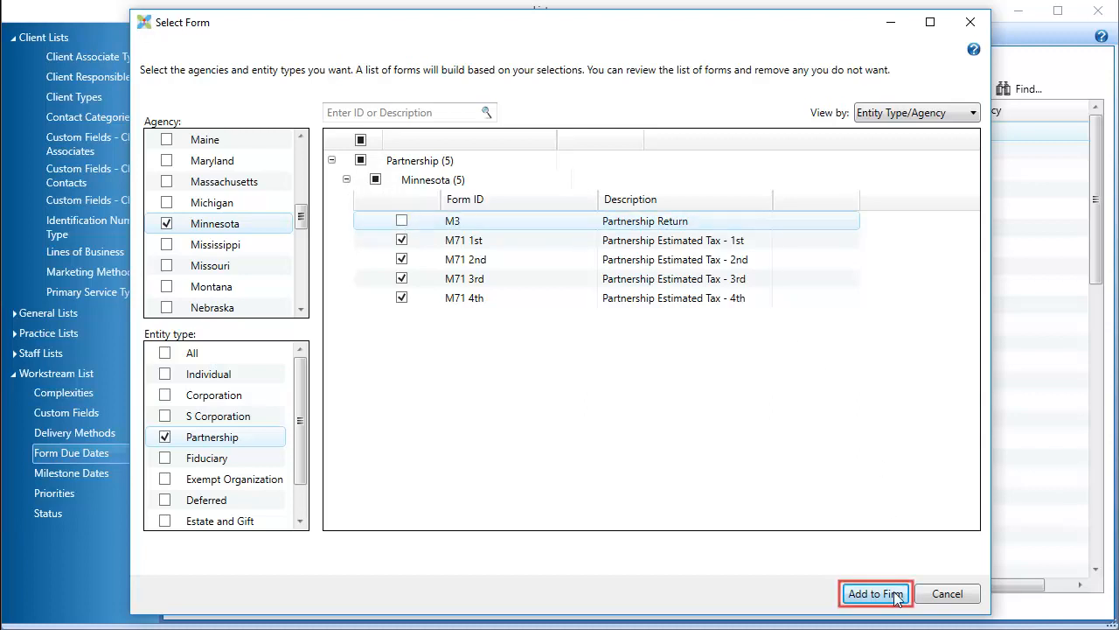